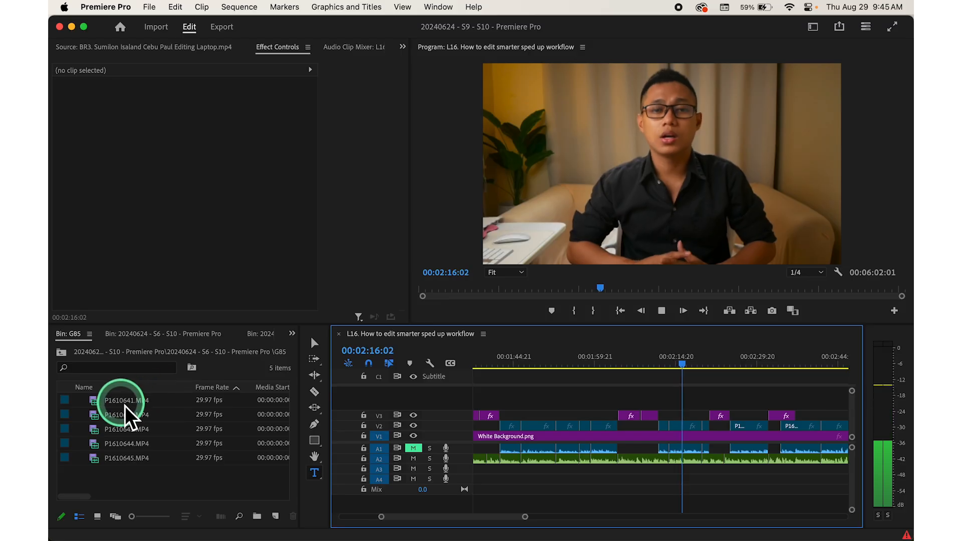
Select the first clip, P1610641.MP4, in the G85 bin
click(126, 400)
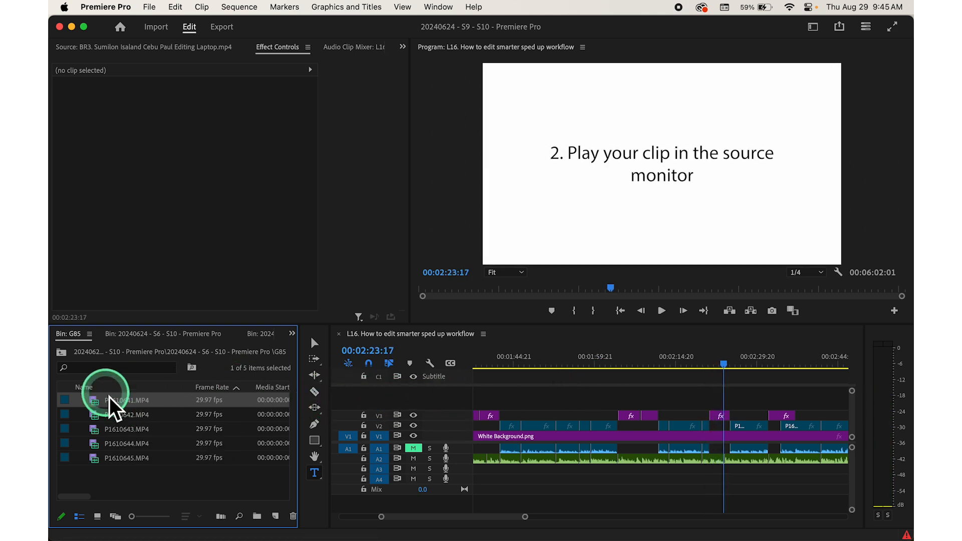
Load P1610641.MP4 into the Source Monitor
double_click(126, 400)
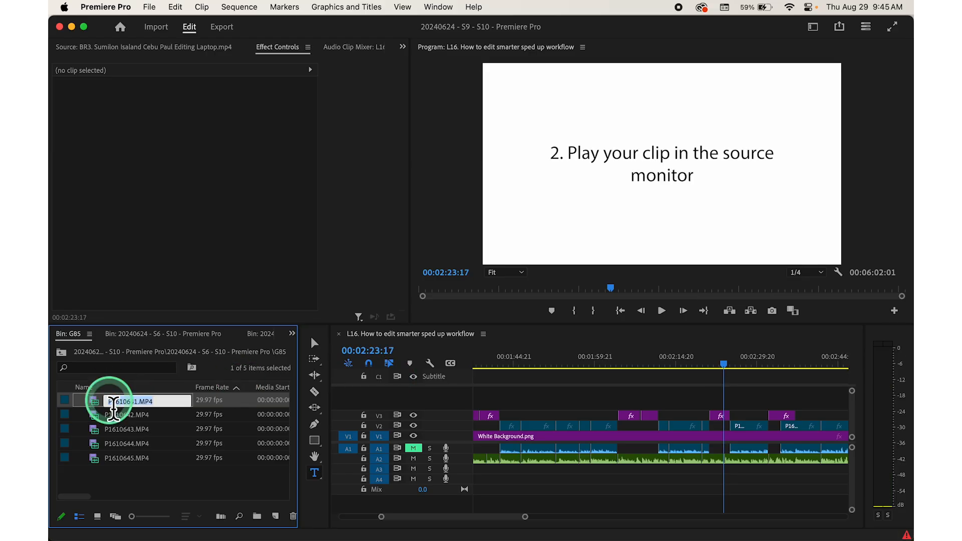
double_click(126, 401)
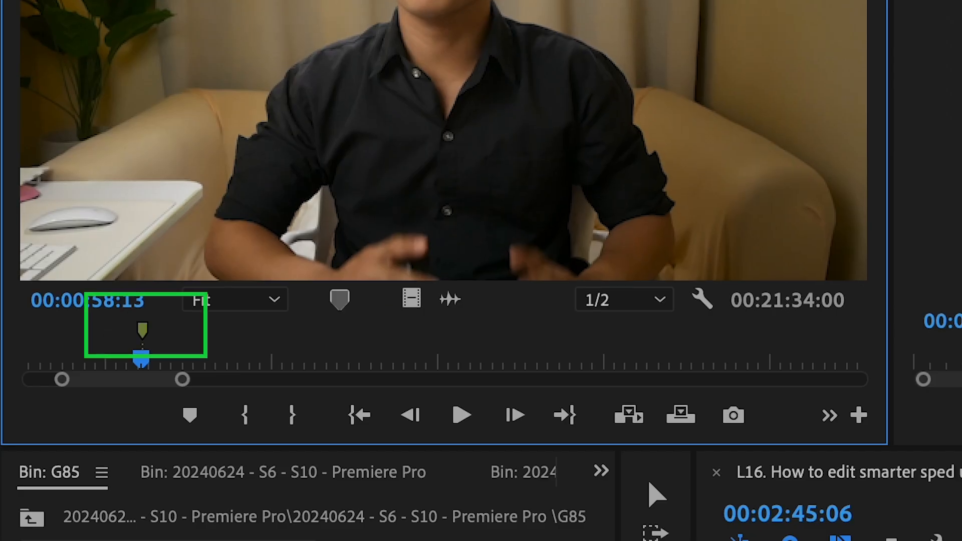
Select the marker placed at 00:00:58:13 on the source clip
click(461, 415)
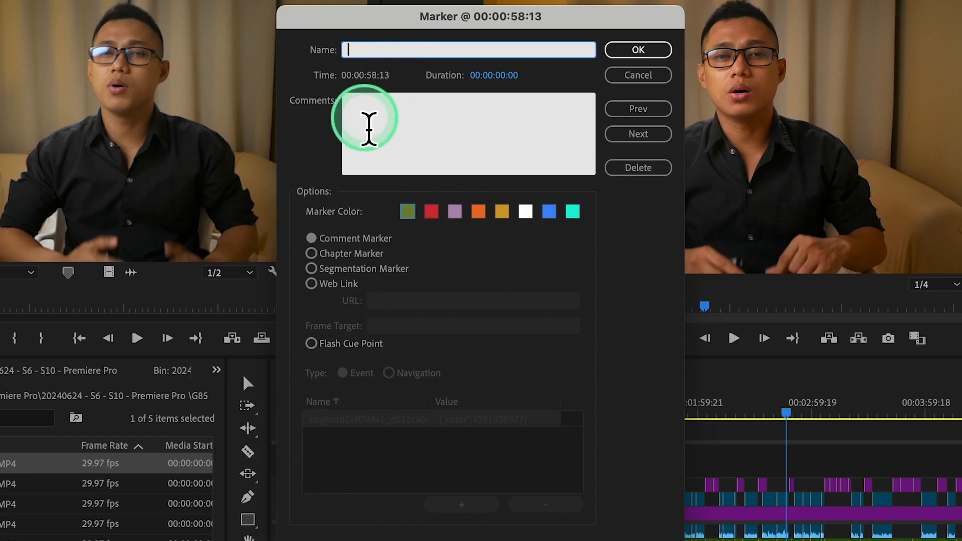
mouse_move(480, 211)
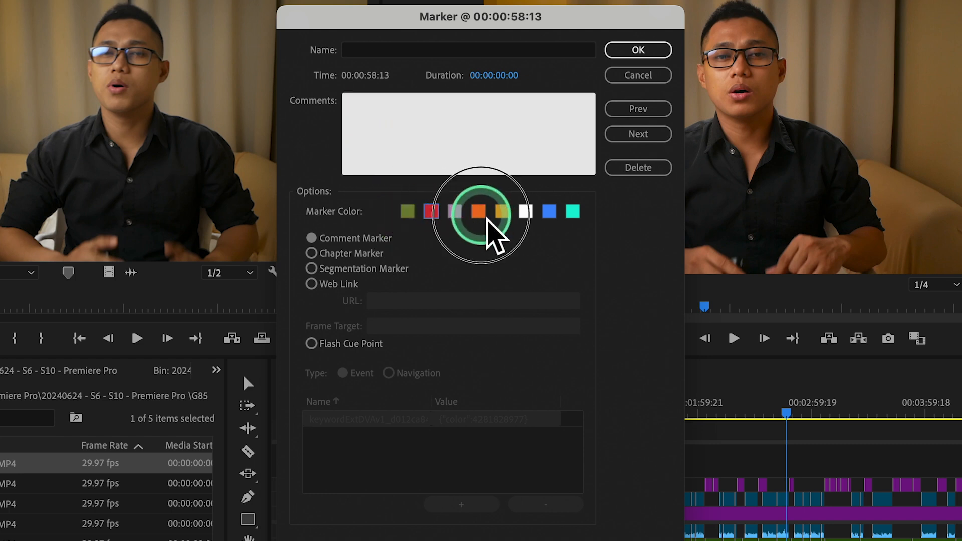
mouse_move(638, 50)
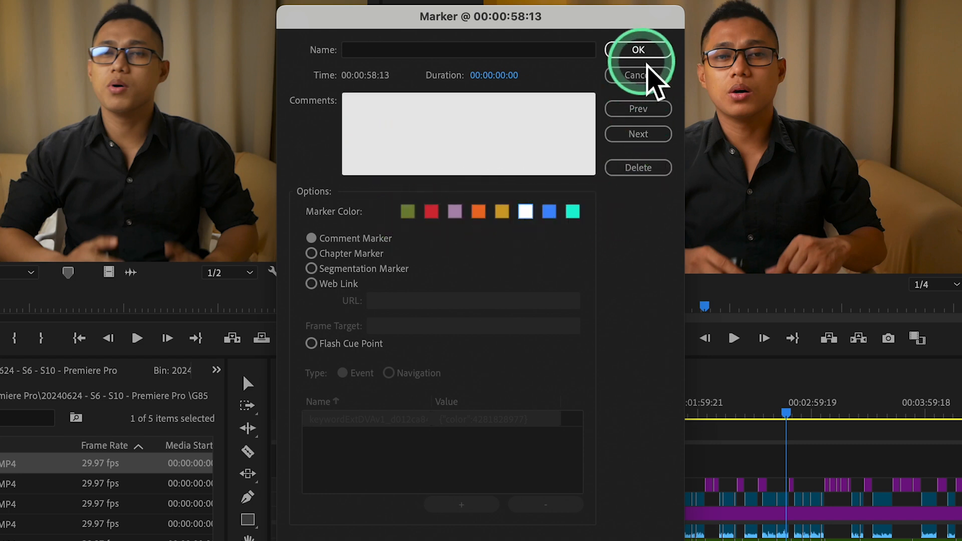
Confirm the 58:13 marker's settings and return to the sequence timeline
click(638, 50)
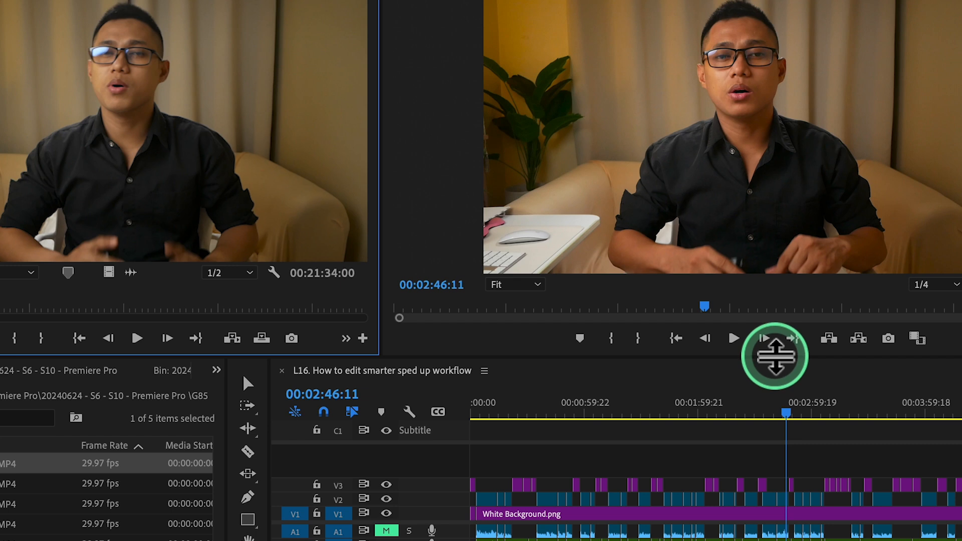
click(734, 338)
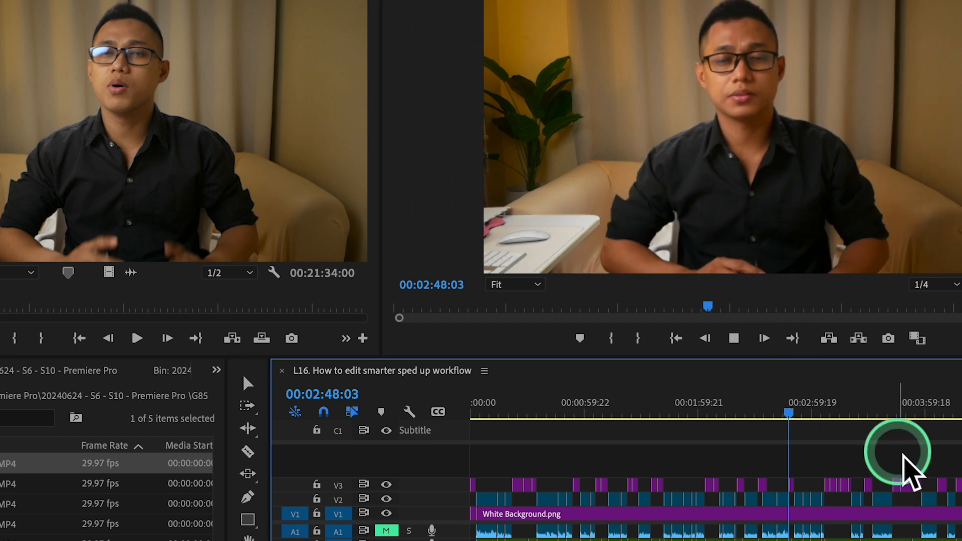